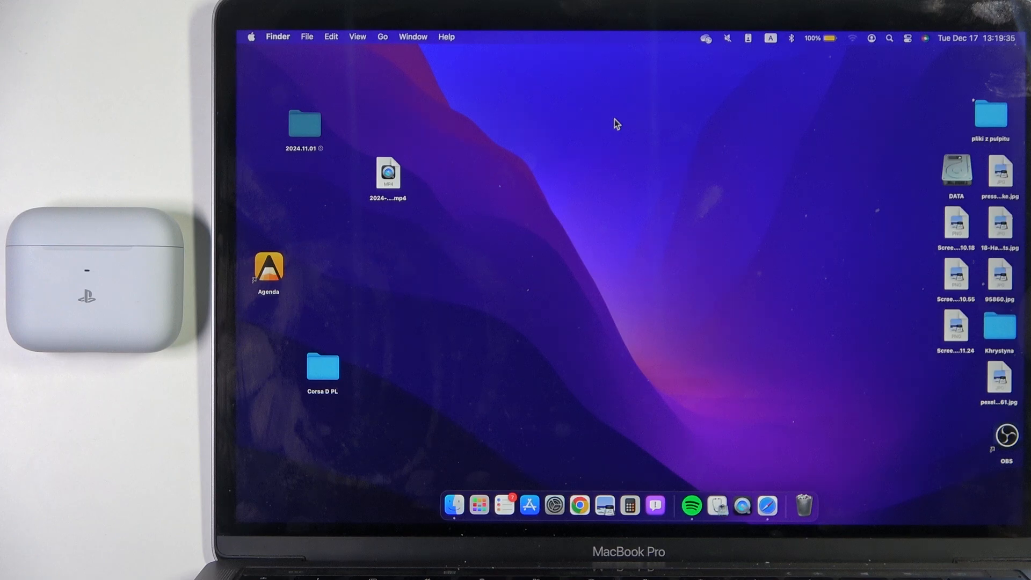
mouse_move(664, 35)
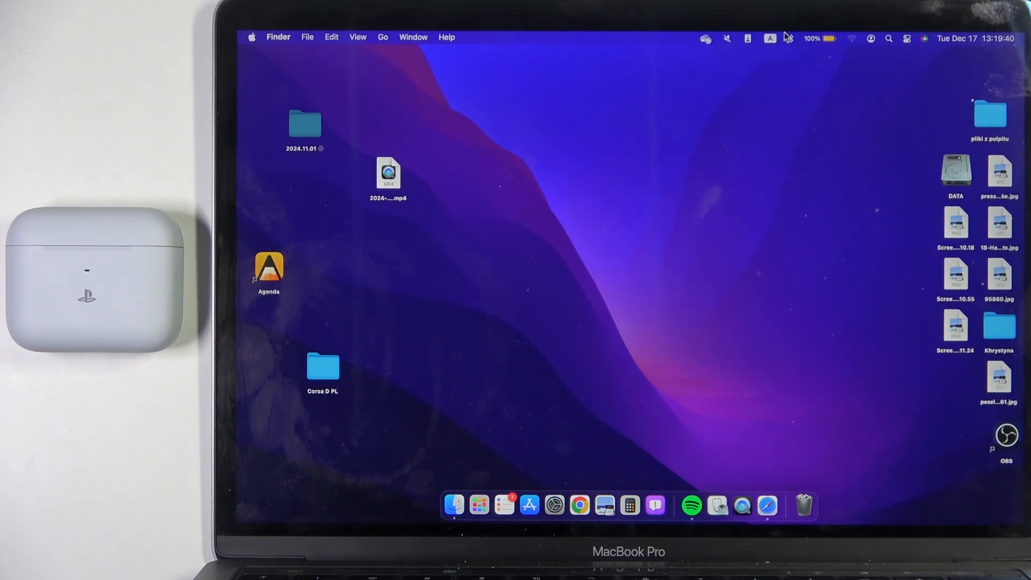
- Open the Bluetooth settings pane from the menu-bar Bluetooth status menu
click(791, 38)
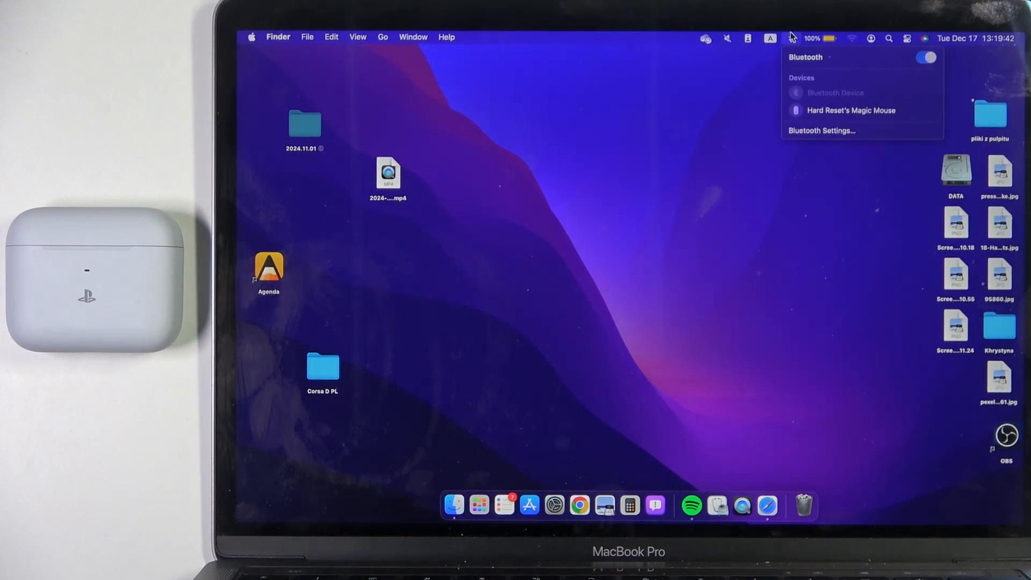
mouse_move(814, 130)
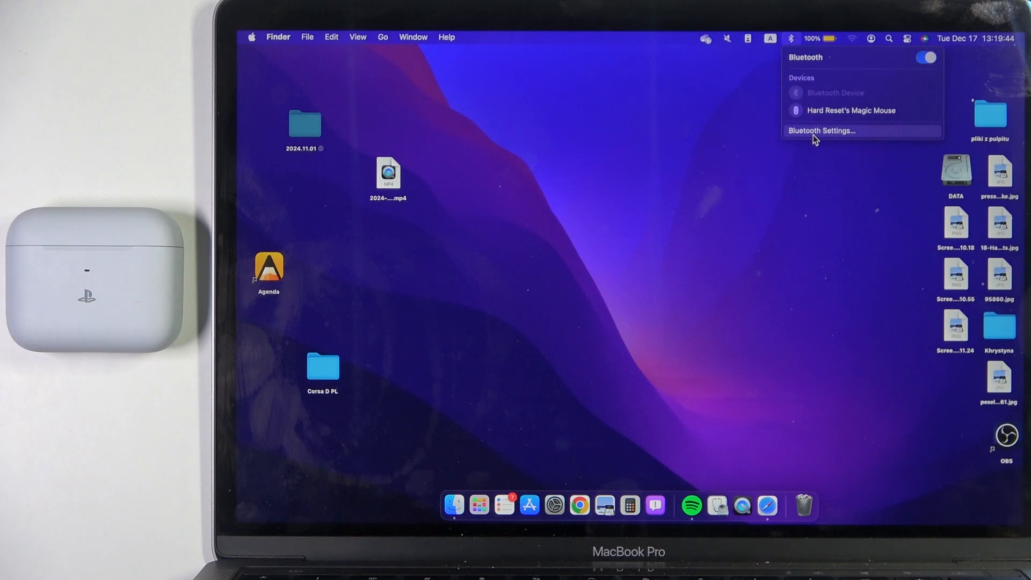
click(821, 130)
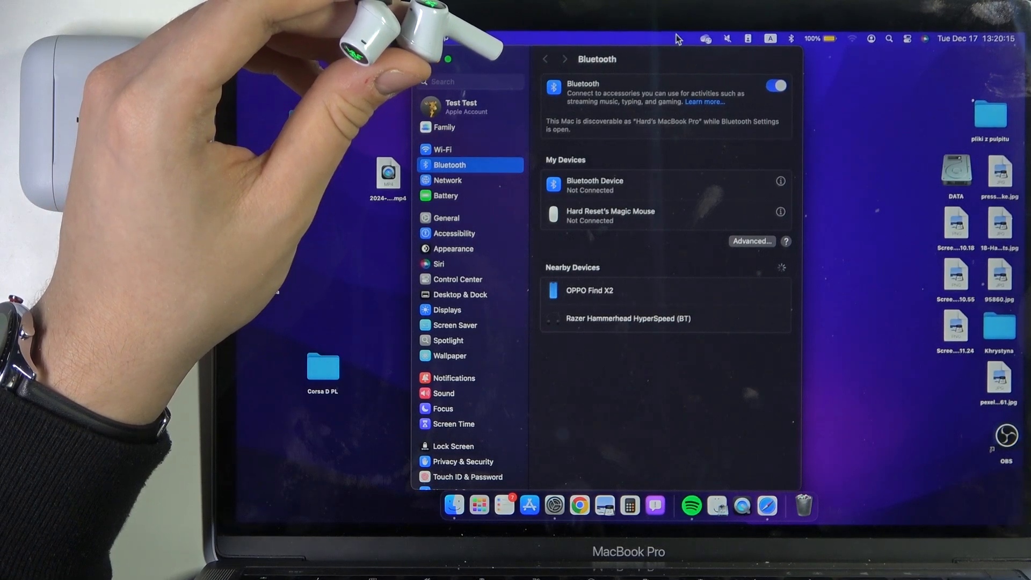
mouse_move(707, 301)
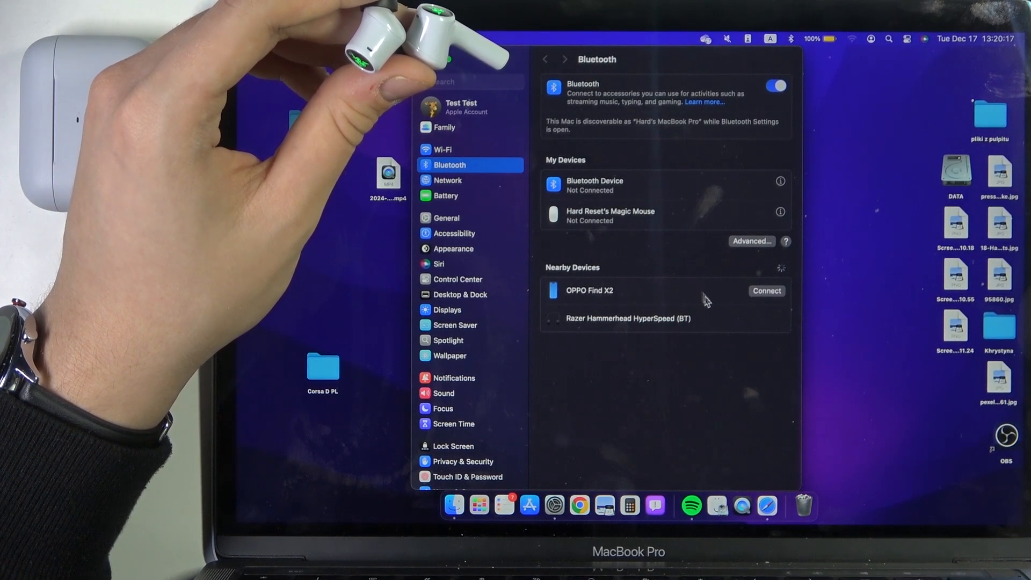
mouse_move(759, 321)
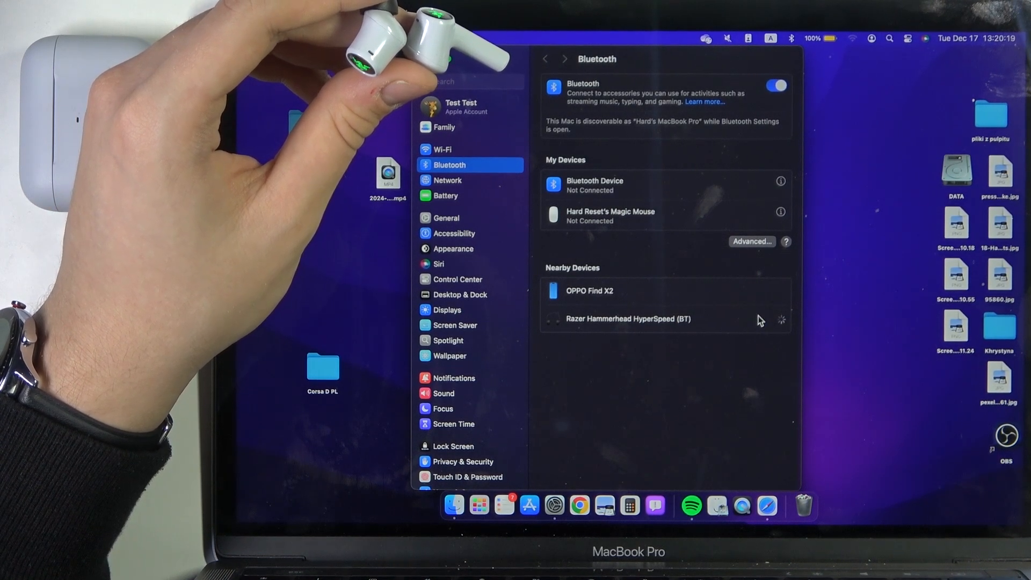